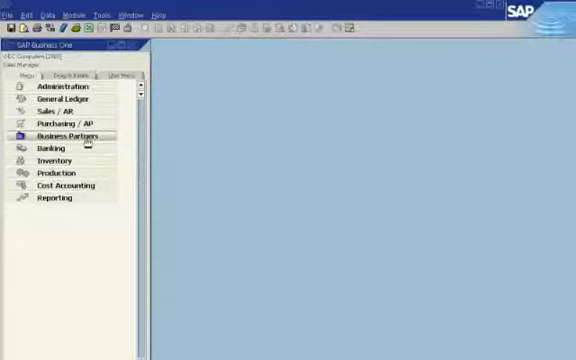
Expand Business Partners and open the master data record for Earthshaker Marketing Corp (C40001).
{"action": "left_click", "coordinate": [64, 135]}
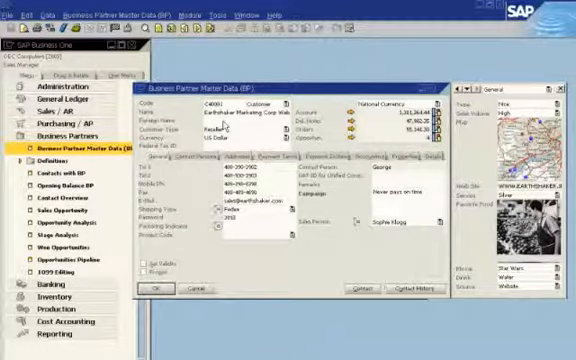
Open Manage User Fields from the Tools menu and expand the Master Data category.
{"action": "left_click", "coordinate": [204, 15]}
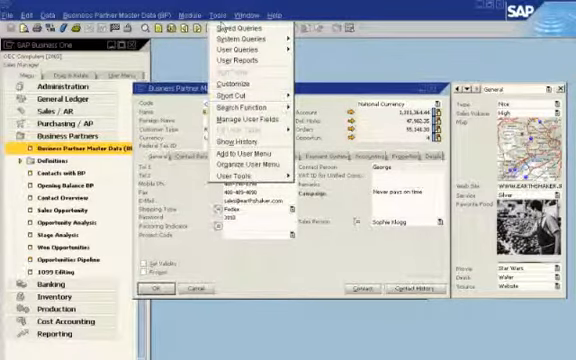
{"action": "left_click", "coordinate": [234, 114]}
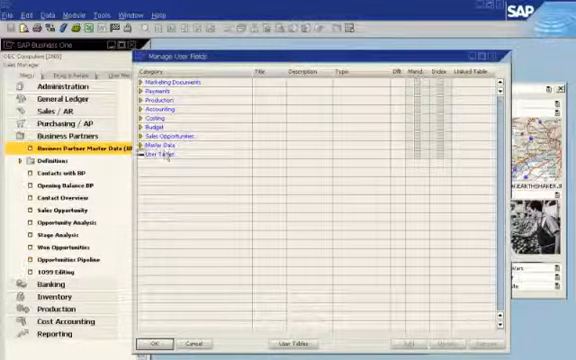
{"action": "left_click", "coordinate": [151, 152]}
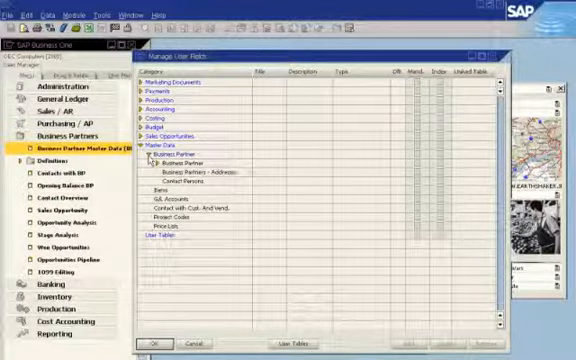
Select the Business Partner table and start a blank Field Data form for a new field.
{"action": "left_click", "coordinate": [178, 173]}
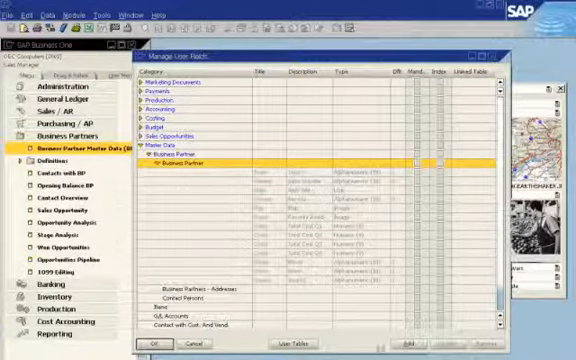
{"action": "left_click", "coordinate": [403, 343]}
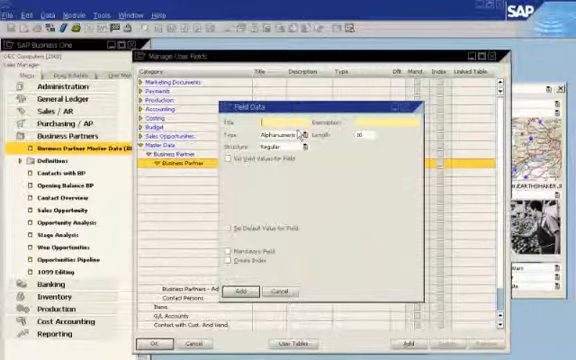
Add a field titled 'Campaign', confirm closing open windows, and close the manager.
{"action": "type", "text": "Campaign"}
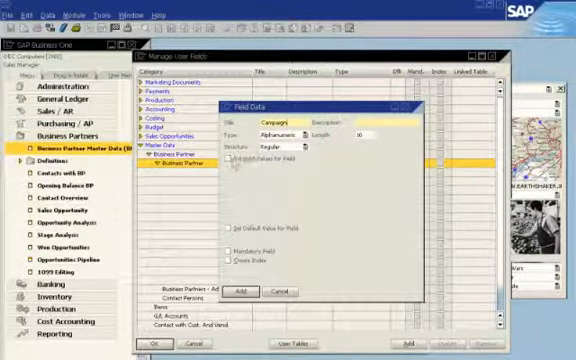
{"action": "left_click", "coordinate": [230, 156]}
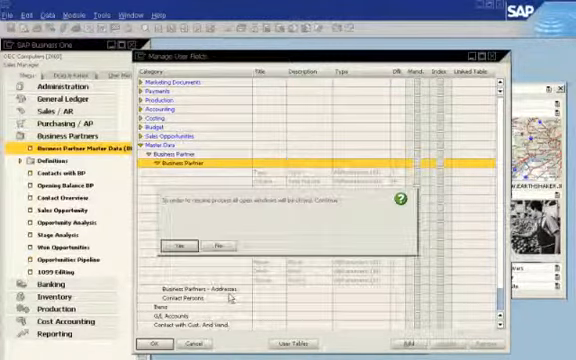
{"action": "left_click", "coordinate": [175, 244]}
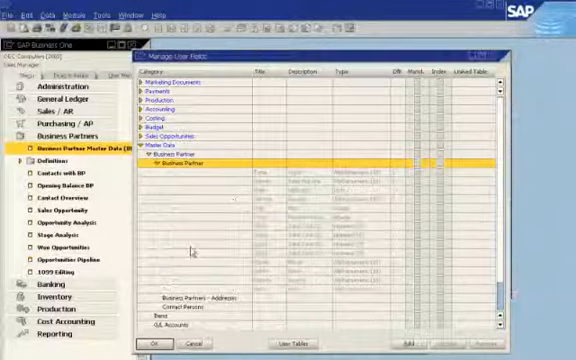
{"action": "left_click", "coordinate": [159, 344]}
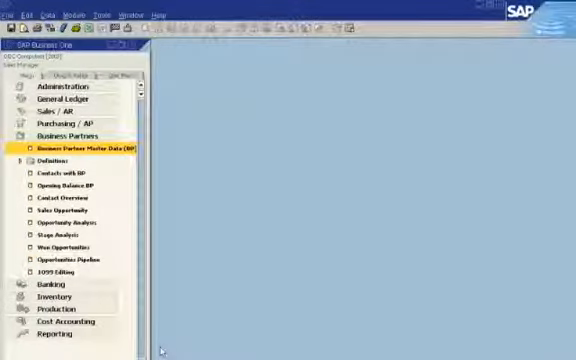